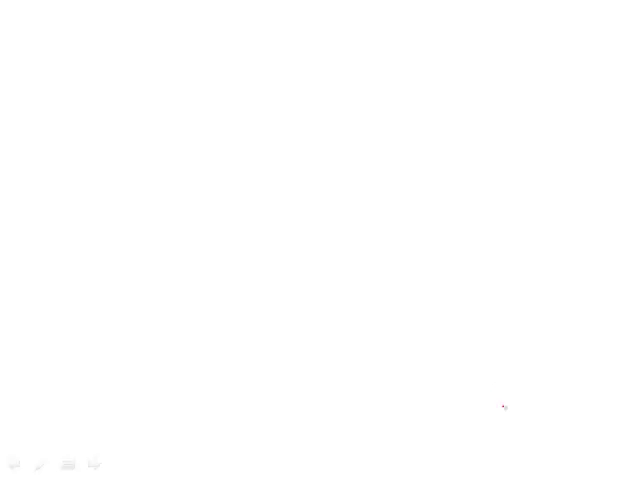
mouse_move(500, 438)
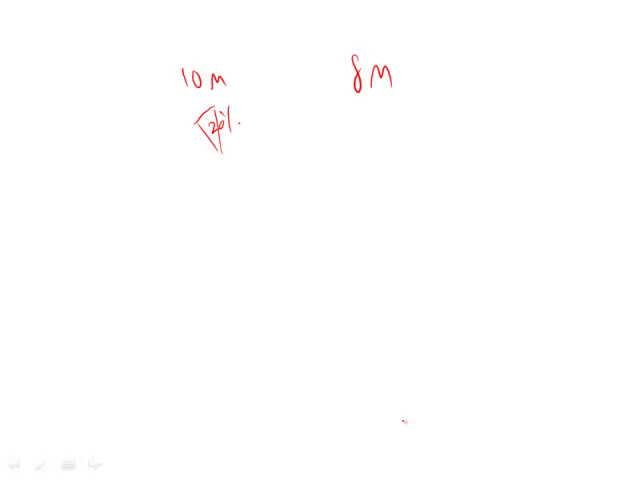
Step: Write a boxed 16 under 8M and the 5/4 scale factor beside it, underlining 10M
left_click_drag(364, 110, 390, 164)
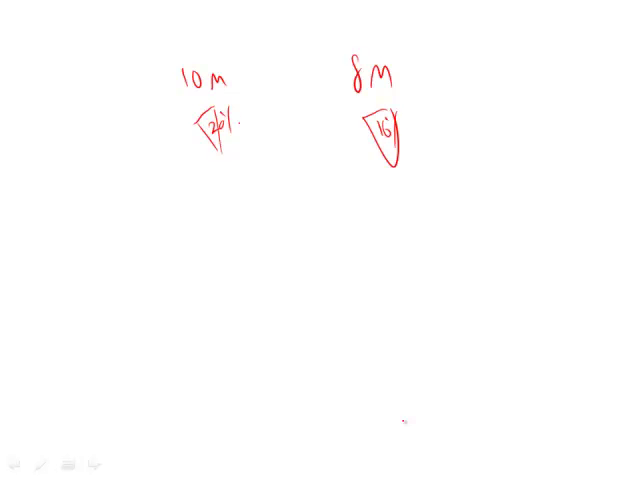
left_click_drag(184, 100, 222, 100)
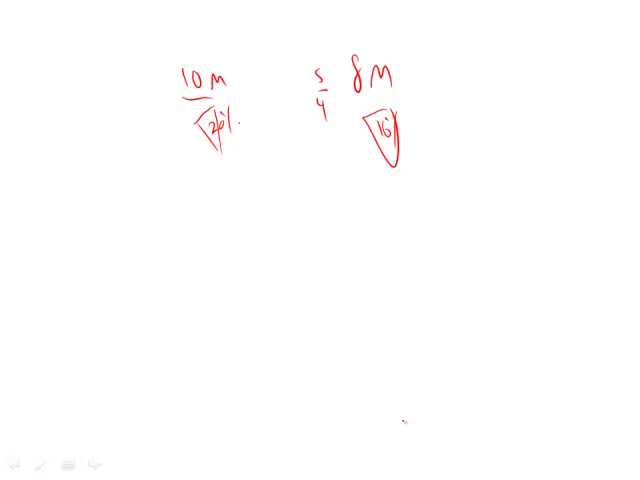
Step: Draw a left-pointing arrow from the fraction to 10M and write 5/4 beside it
left_click_drag(300, 82, 244, 82)
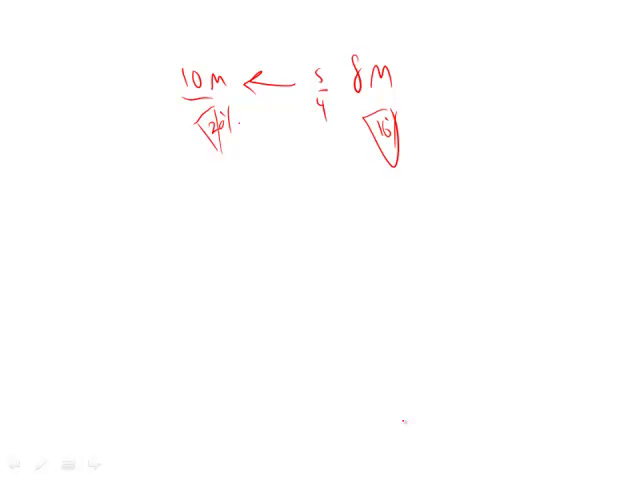
type("5/4")
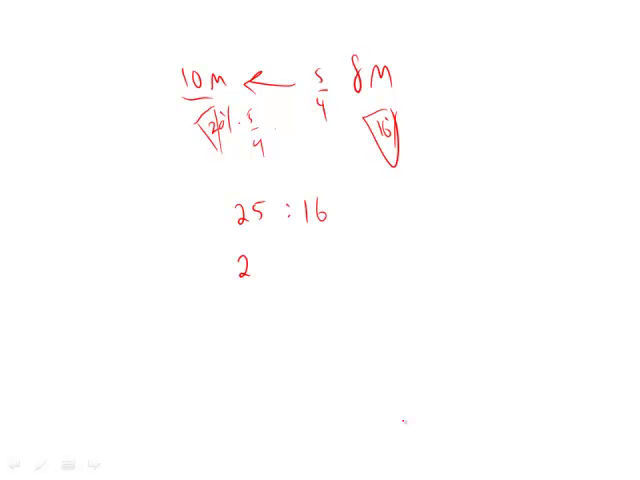
Step: Handwrite the ratio 24 : 16 under the existing 25 : 16 line
type("24 : 16")
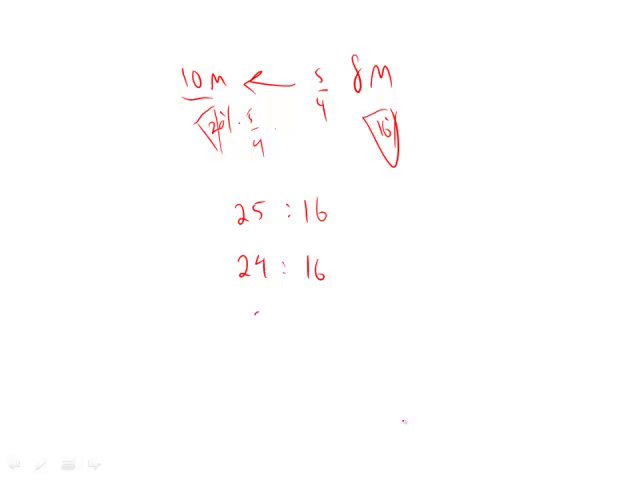